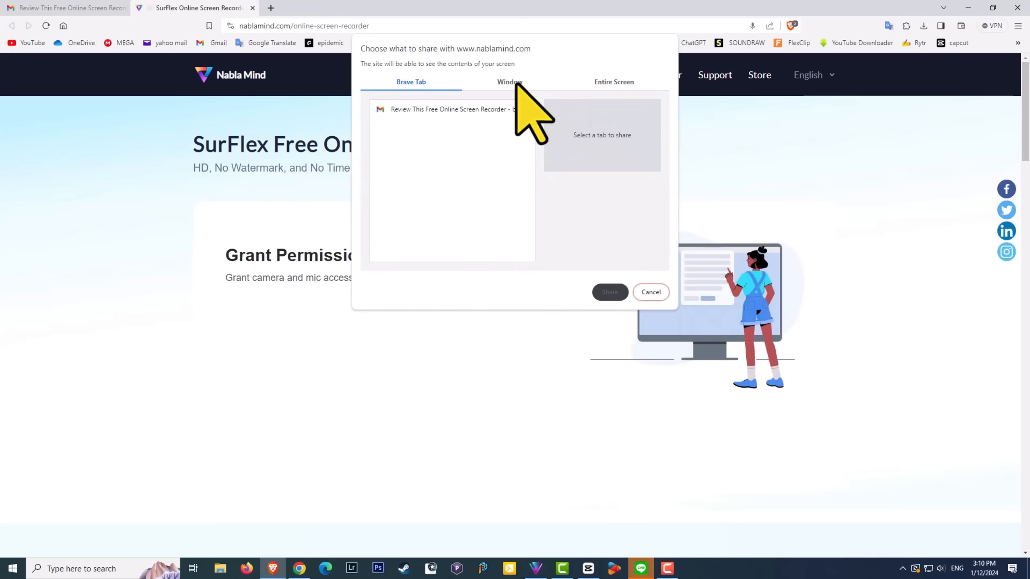
Step: Share the video editor window, then stop sharing to end its recording
click(609, 292)
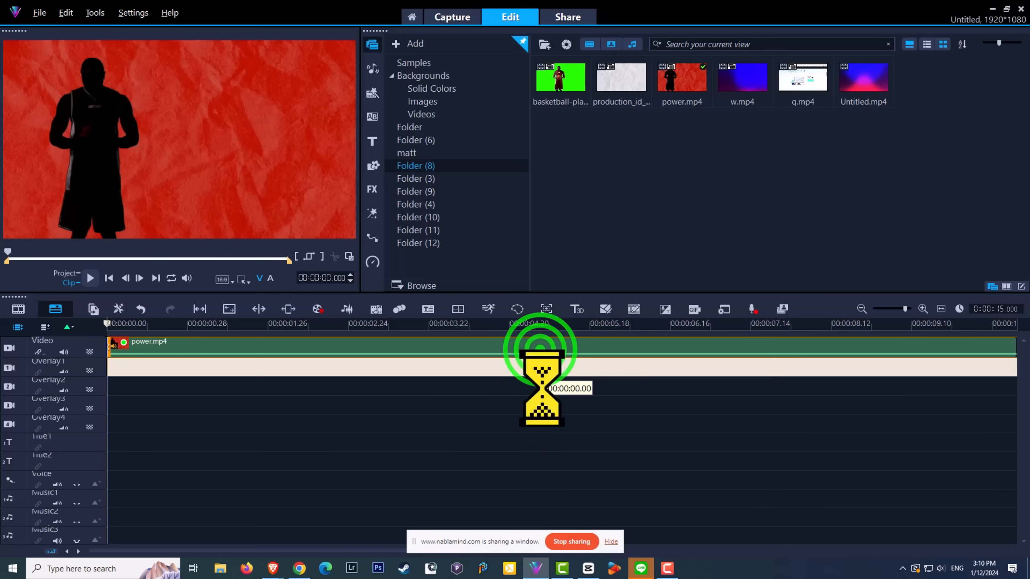
click(298, 569)
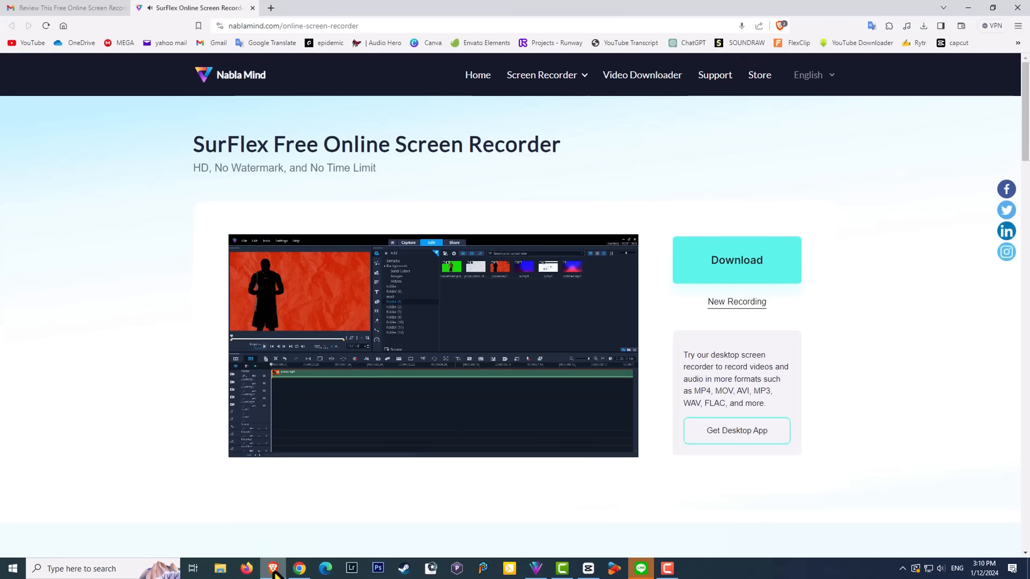
Step: Start a new recording session with screen capture enabled and zoom the page in
click(736, 301)
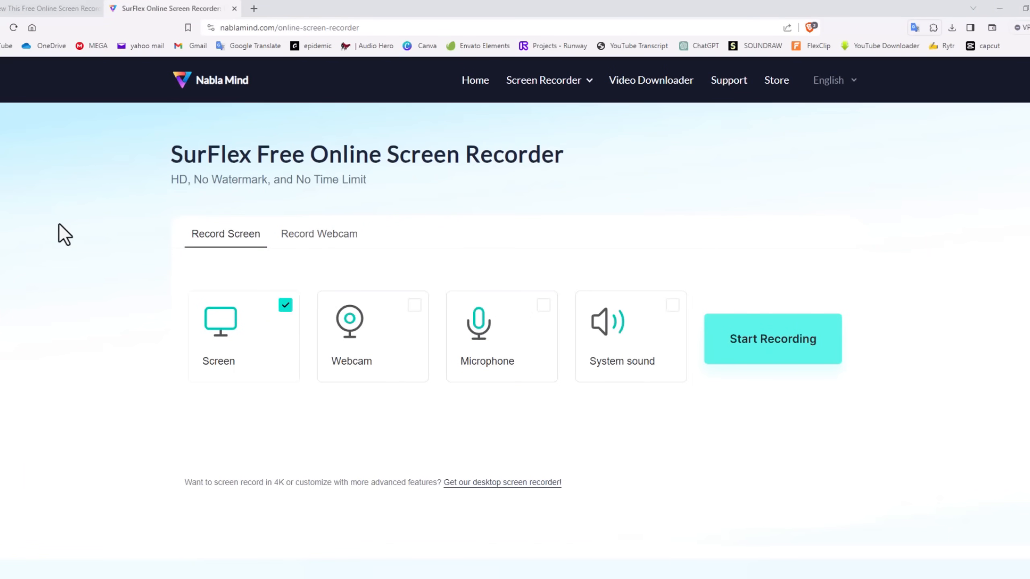
key(ctrl+plus)
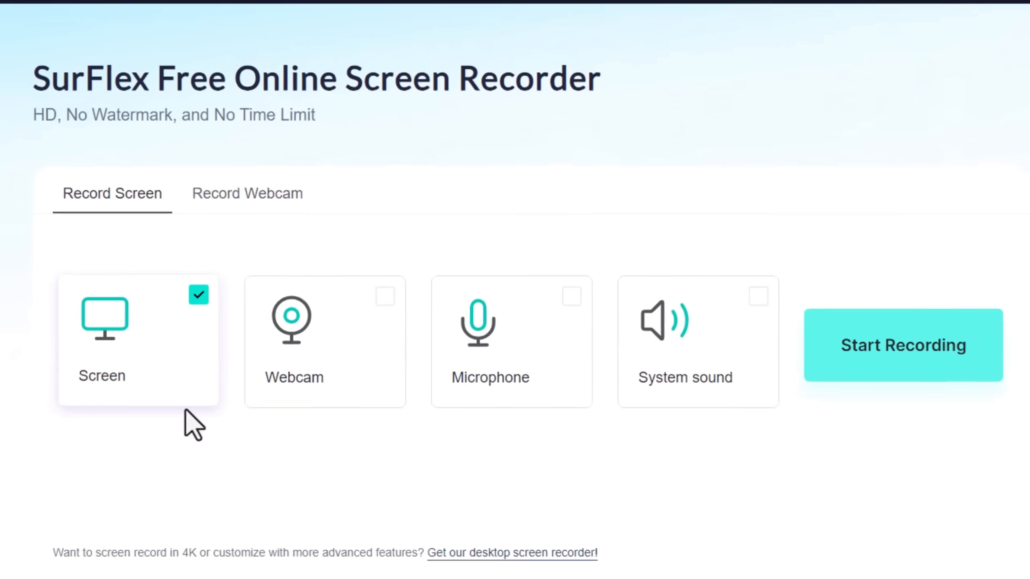
mouse_move(533, 410)
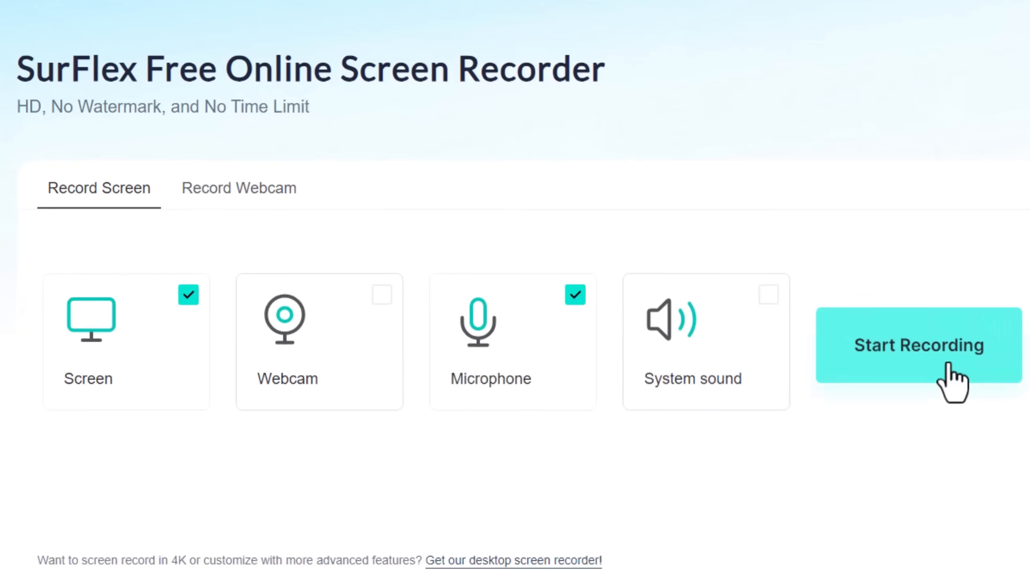
Step: Start recording and share the SurFlex Online Screen Recorder browser window
click(918, 345)
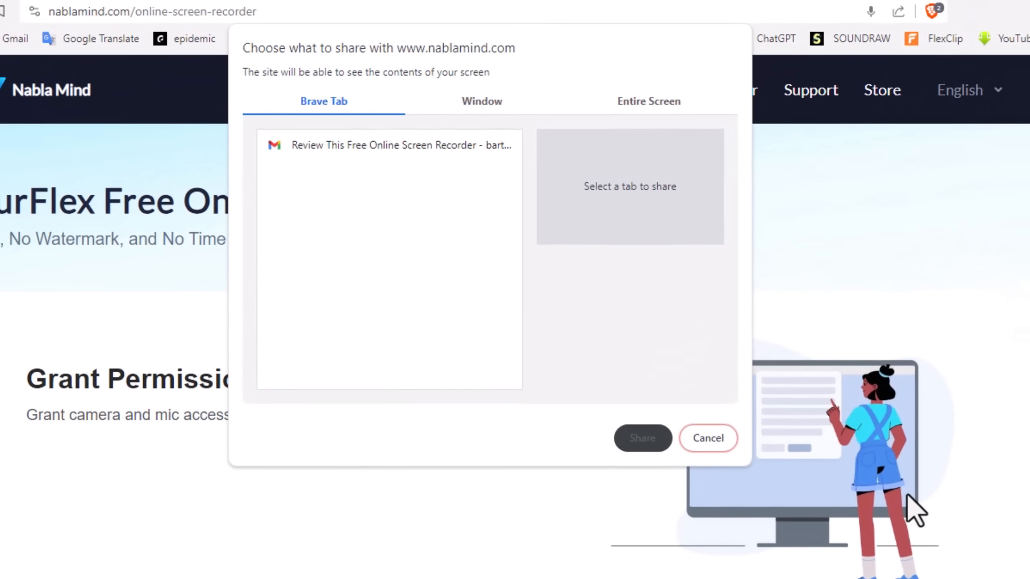
click(482, 101)
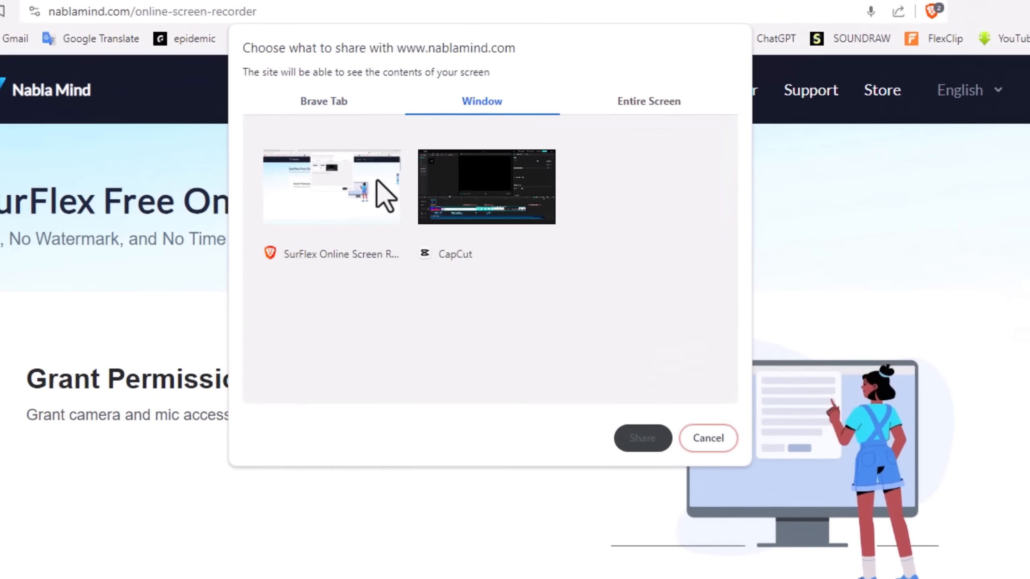
click(648, 101)
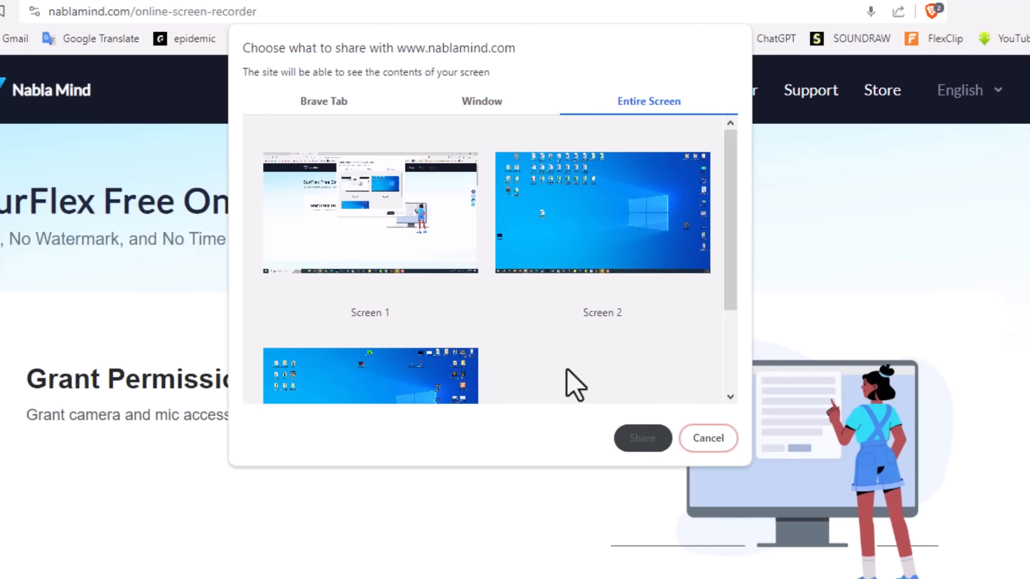
click(482, 100)
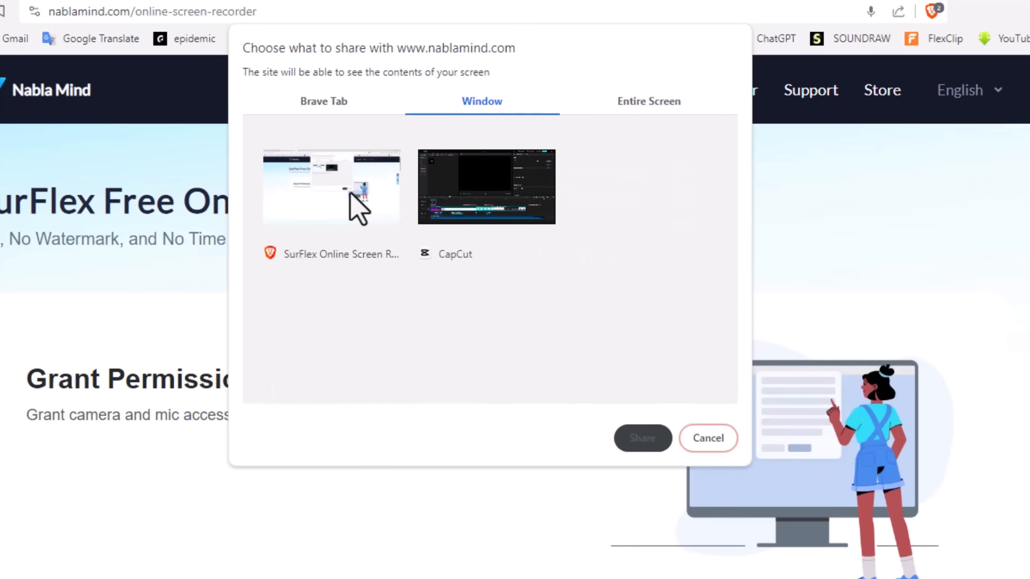
click(331, 186)
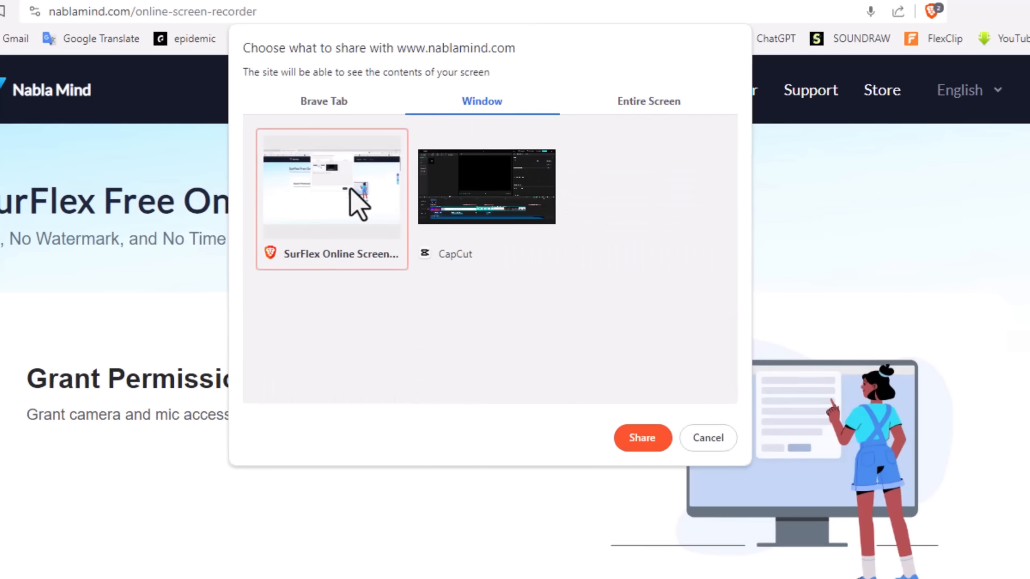
click(641, 437)
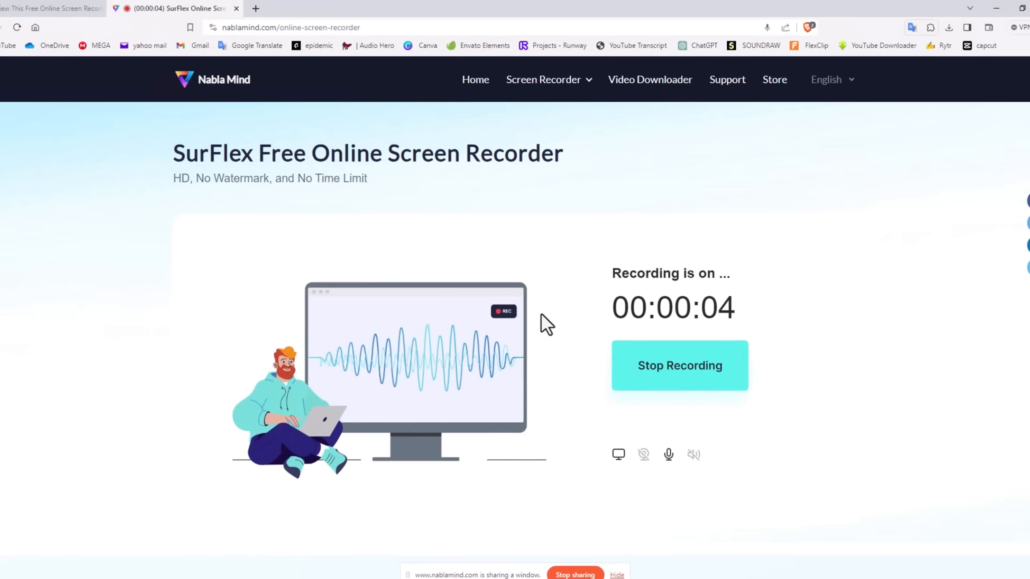
Step: Stop the recording after about six seconds to show the clip preview with Download
click(679, 366)
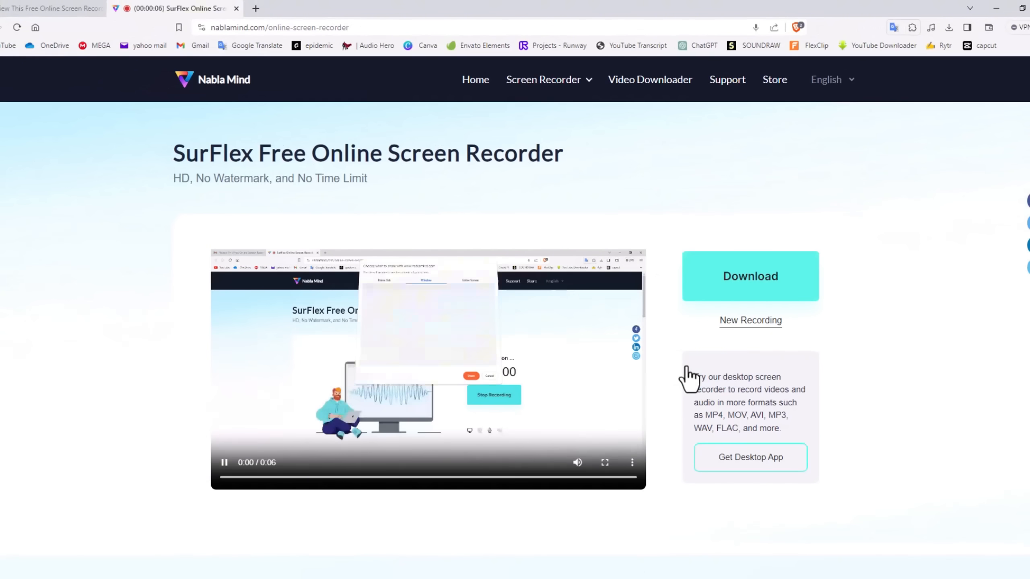